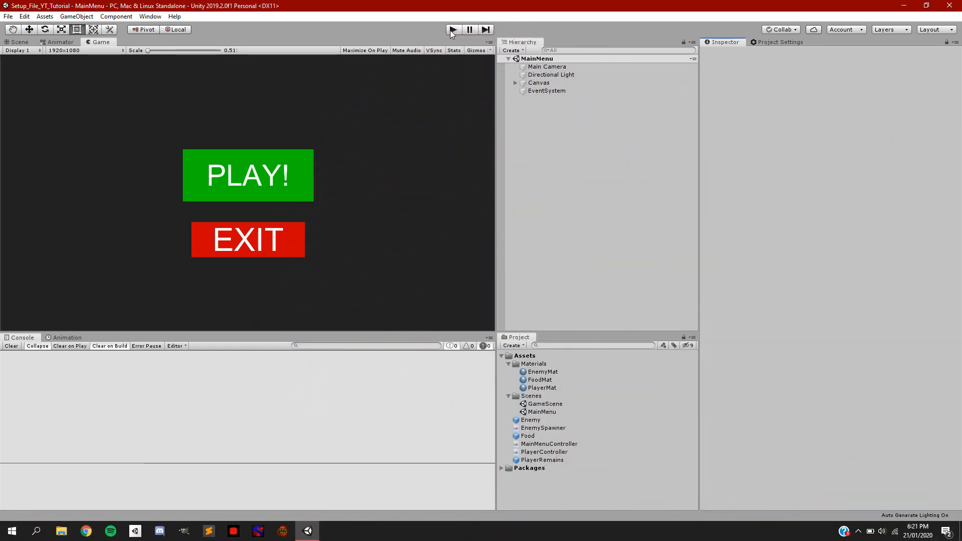
# Preview the main menu in Play mode, then stop the preview
pyautogui.click(452, 29)
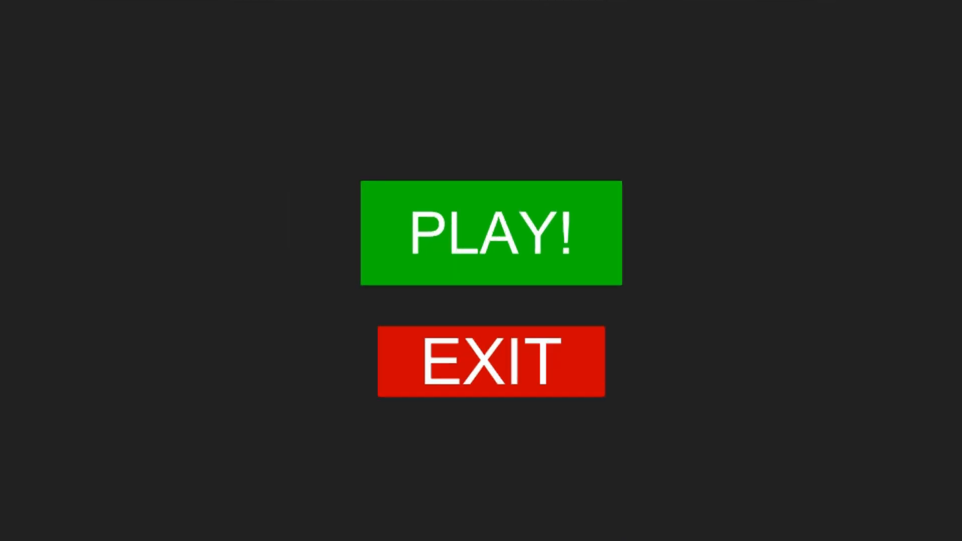
pyautogui.click(490, 232)
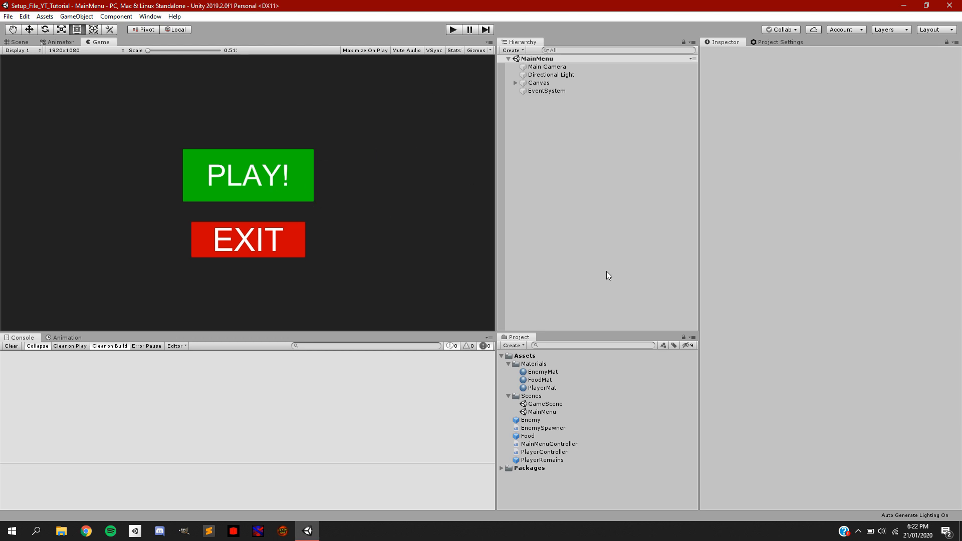
pyautogui.moveTo(548, 303)
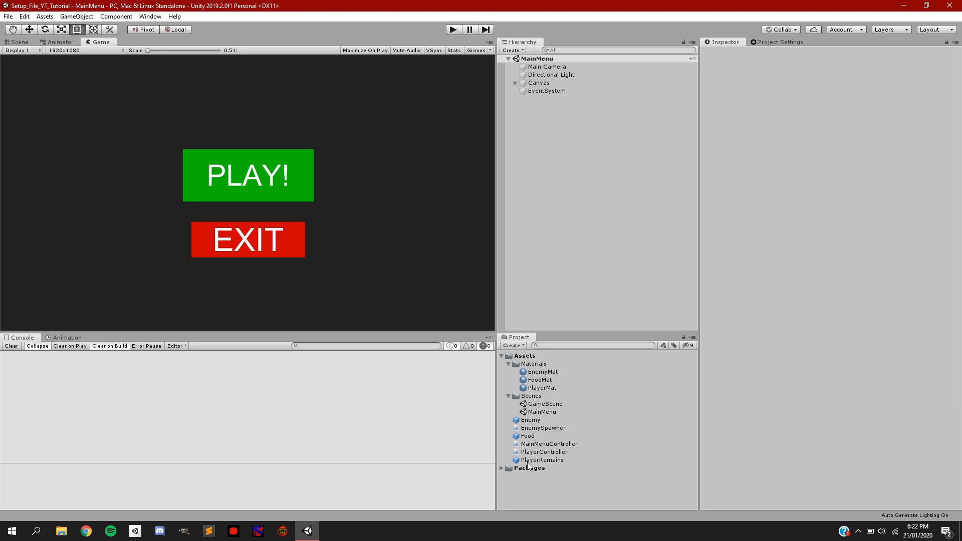
pyautogui.moveTo(336, 279)
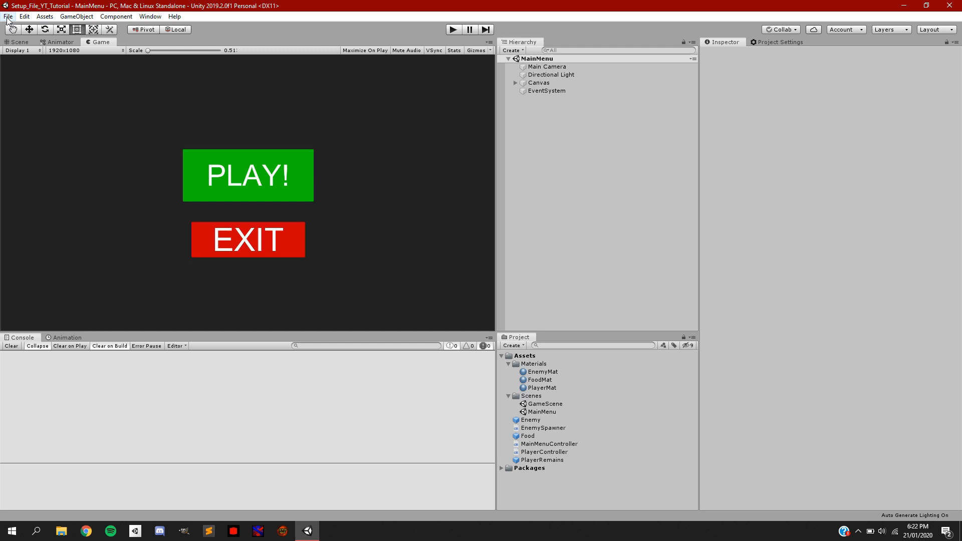
# Bring up the Build Settings window from the File menu, glancing at Edit
pyautogui.click(8, 17)
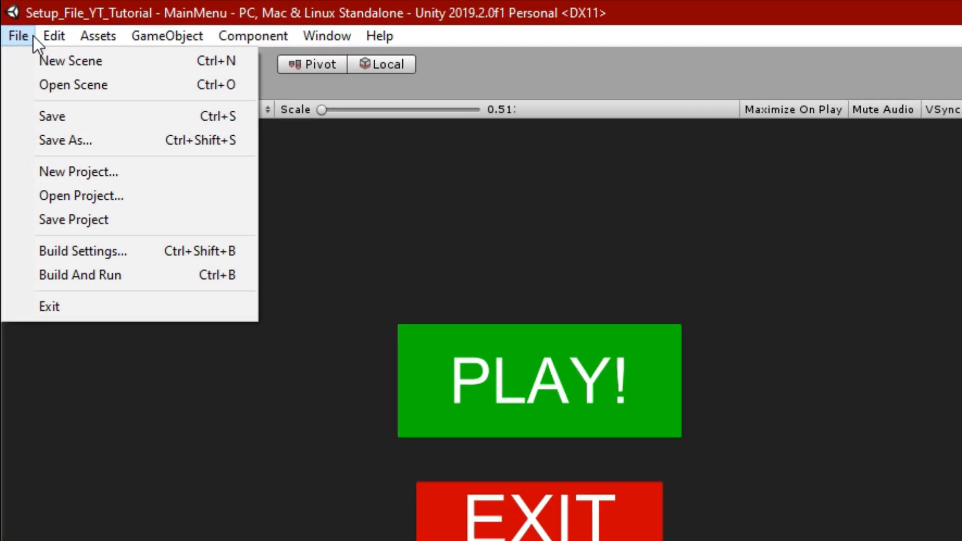
pyautogui.click(53, 36)
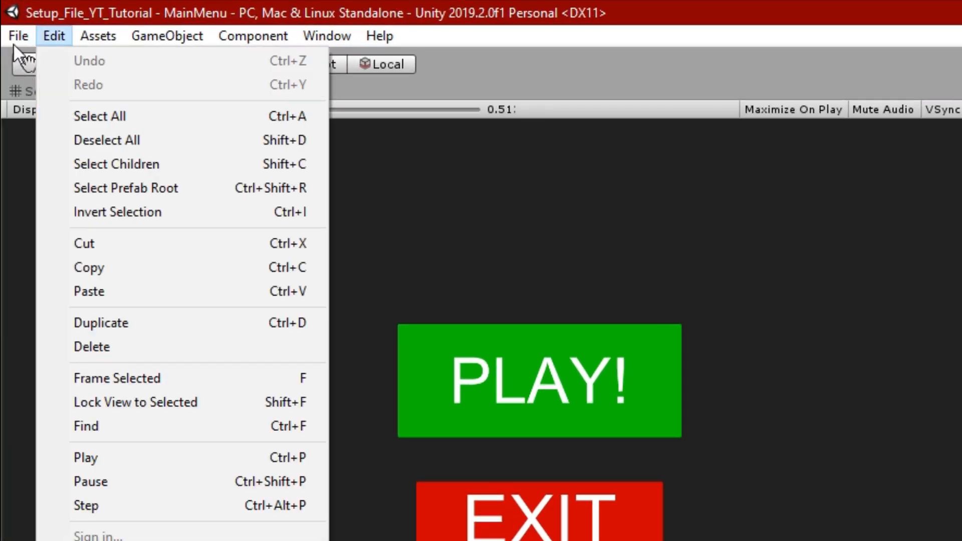
pyautogui.click(18, 36)
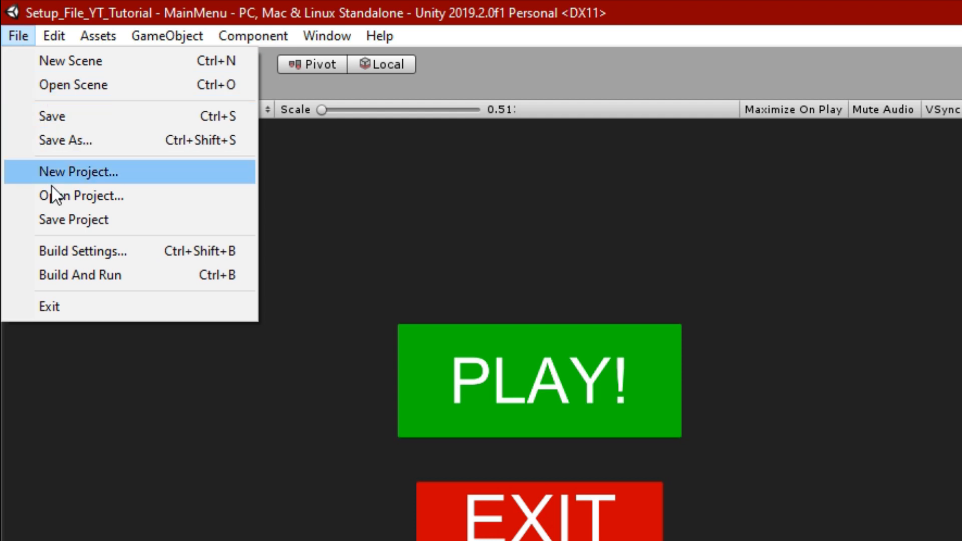
pyautogui.moveTo(67, 252)
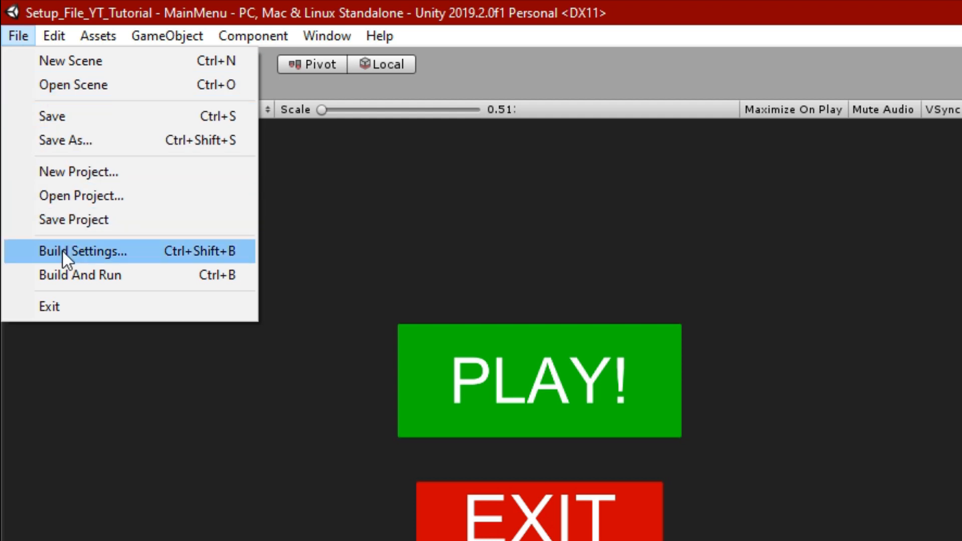
pyautogui.click(83, 251)
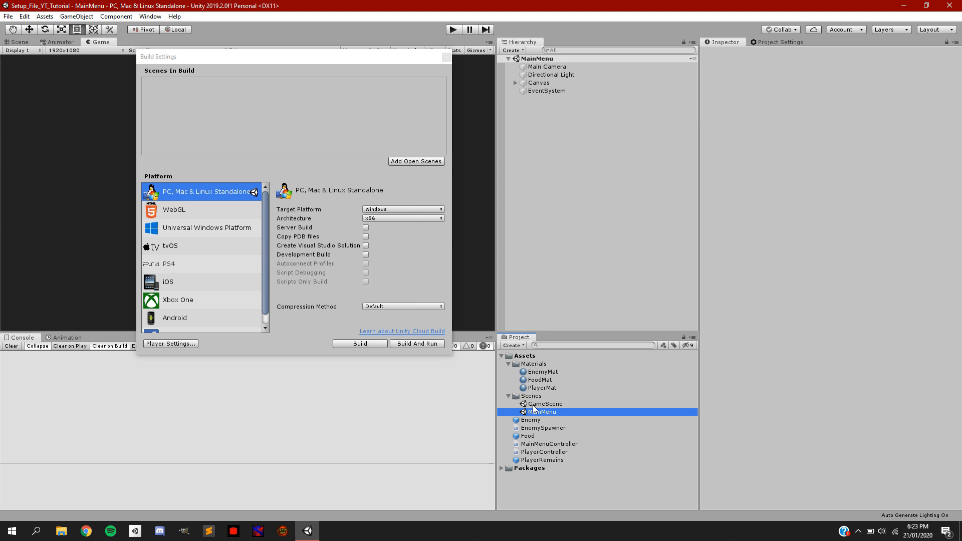
# Add the MainMenu scene to Scenes In Build, keeping Windows x86 standalone targeted
pyautogui.click(415, 162)
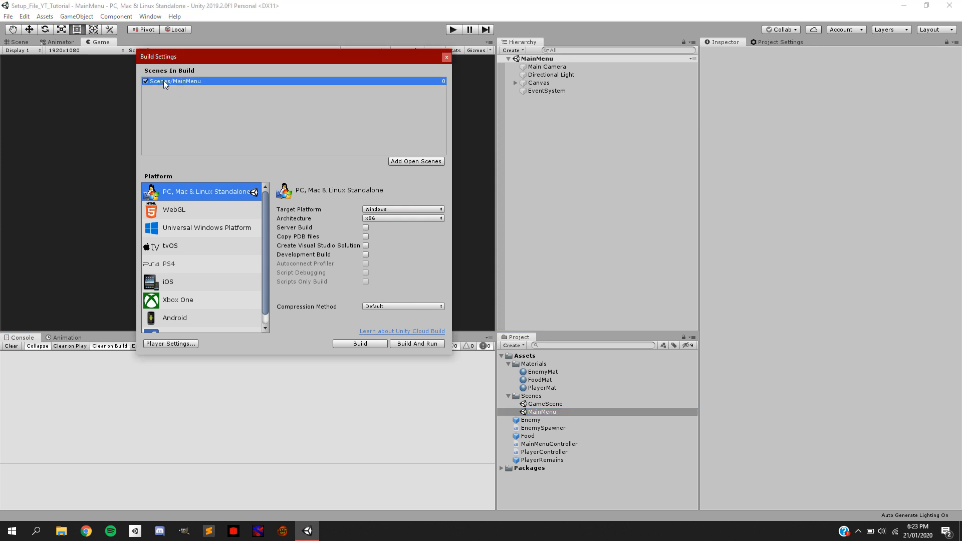
pyautogui.click(545, 404)
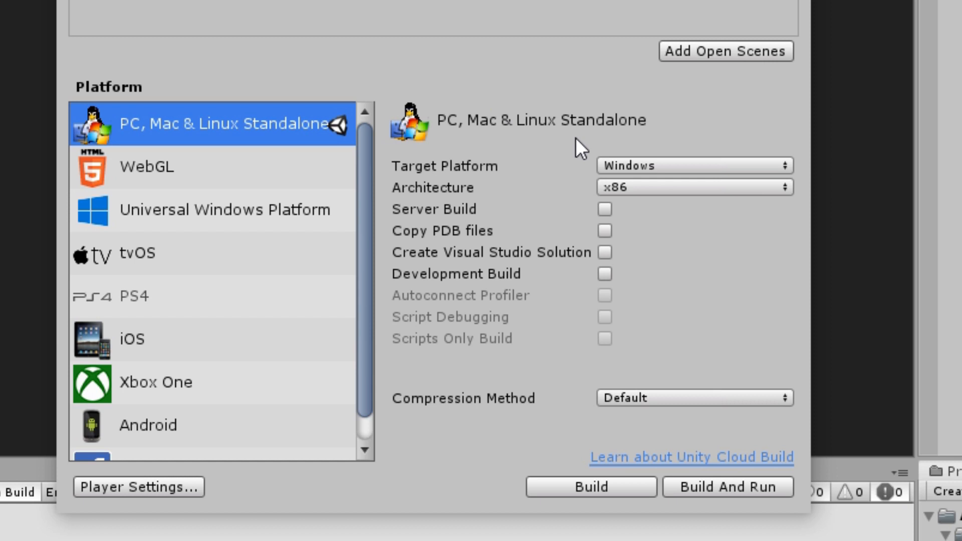
pyautogui.moveTo(556, 138)
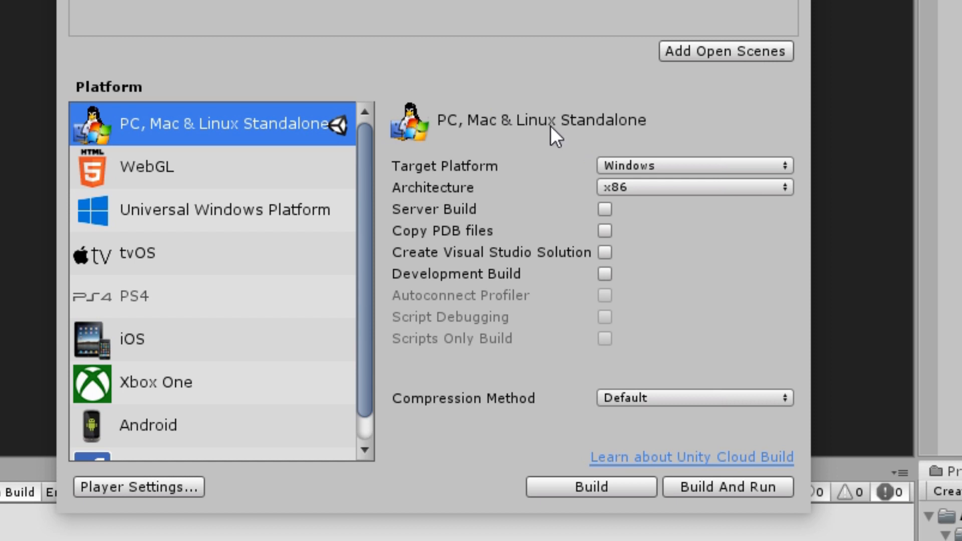
pyautogui.moveTo(494, 116)
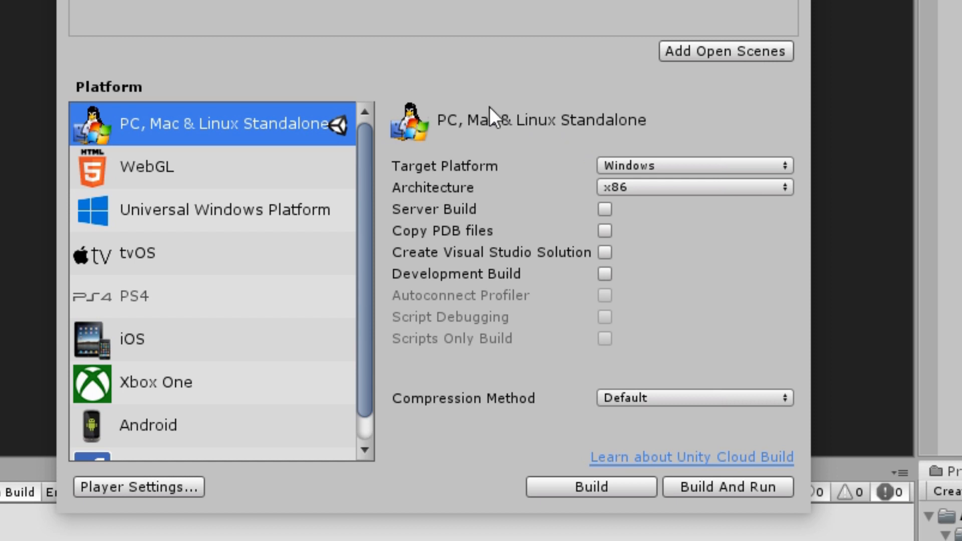
pyautogui.moveTo(286, 132)
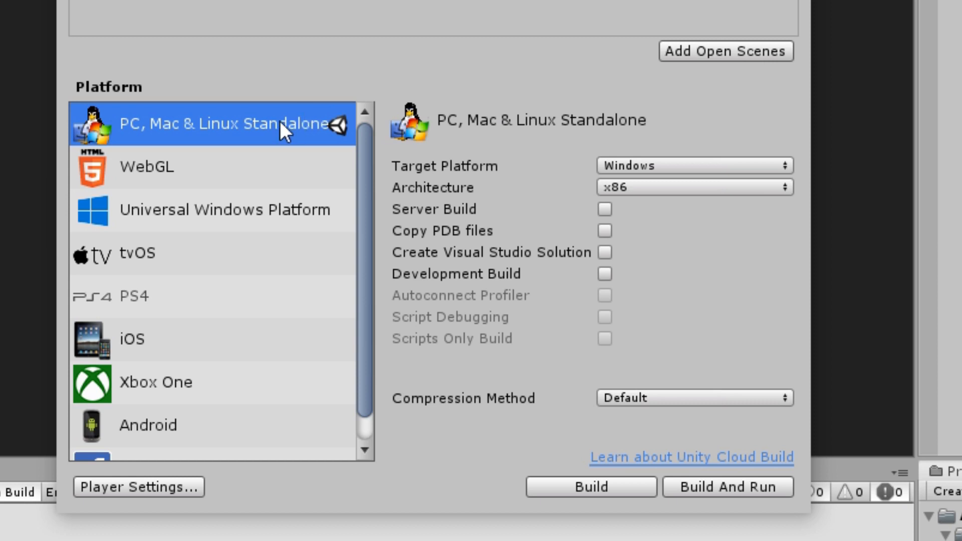
pyautogui.moveTo(220, 143)
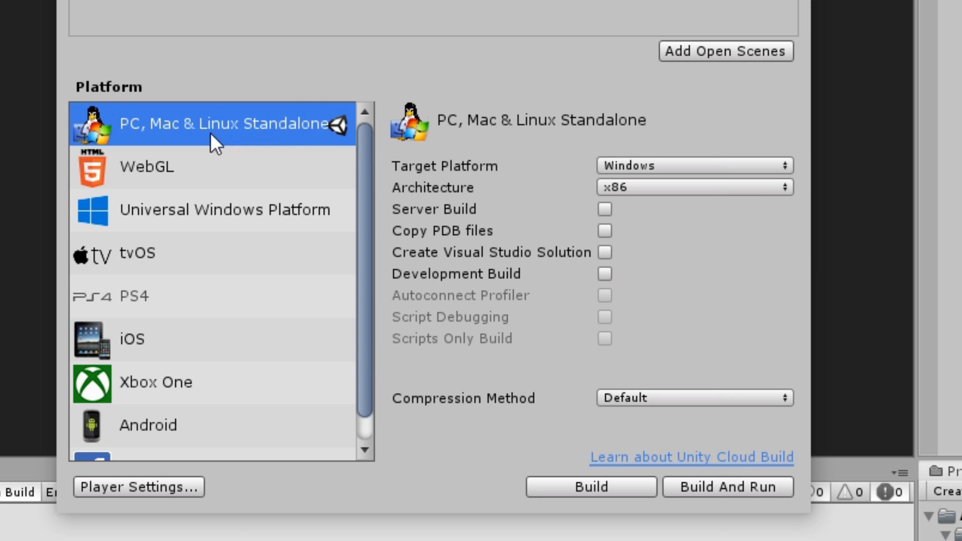
pyautogui.moveTo(192, 136)
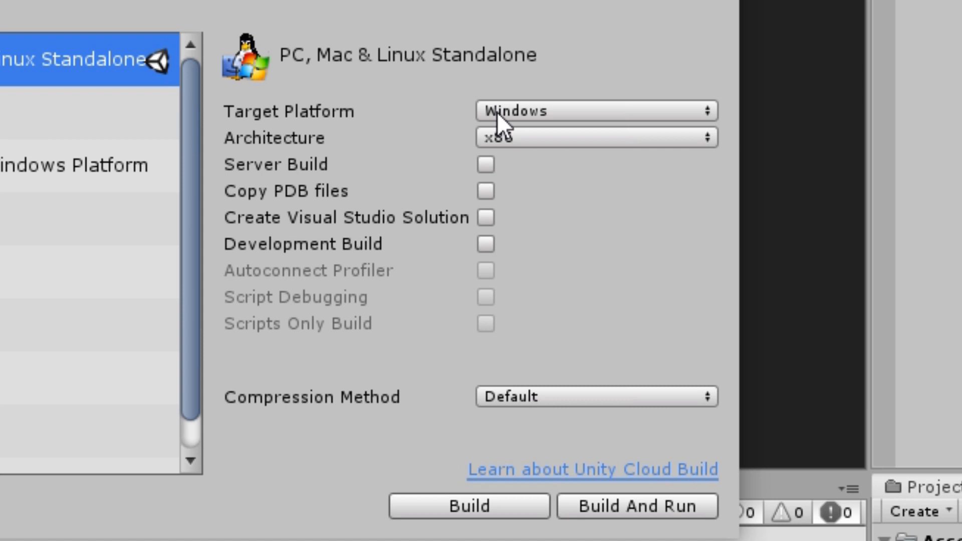
pyautogui.moveTo(508, 152)
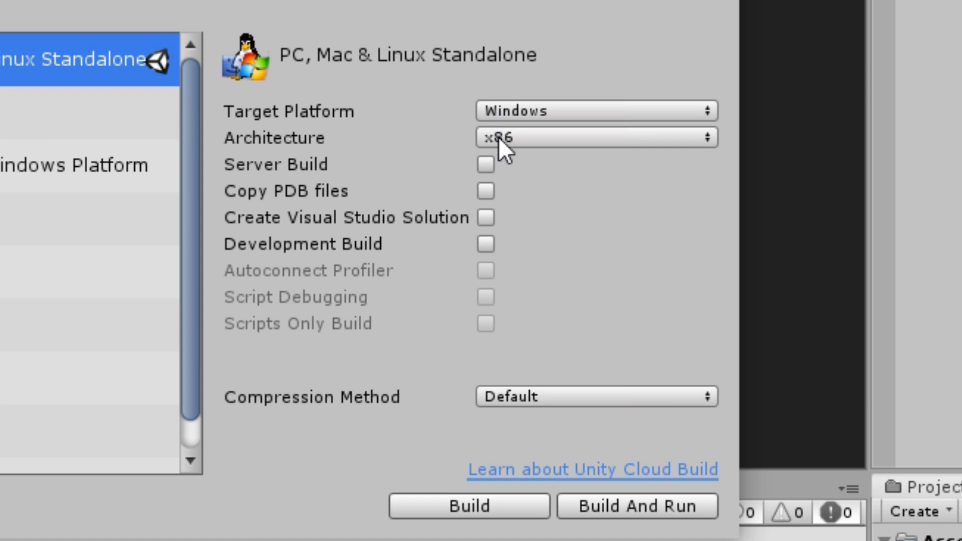
pyautogui.moveTo(493, 168)
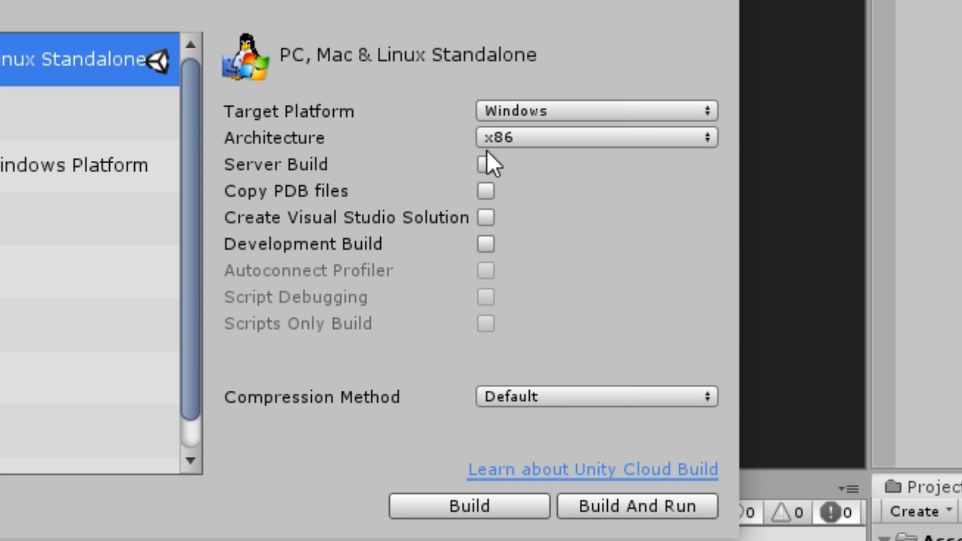
pyautogui.moveTo(498, 354)
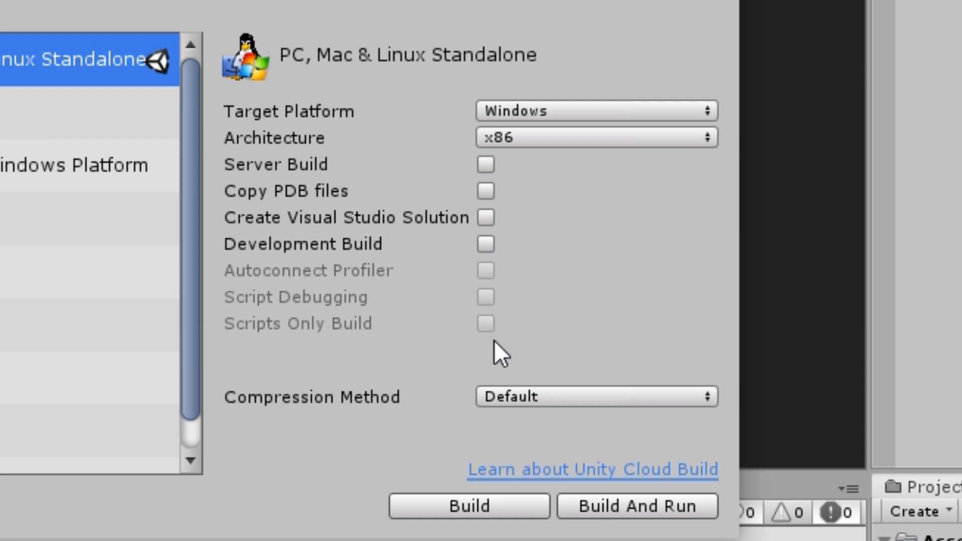
pyautogui.moveTo(418, 418)
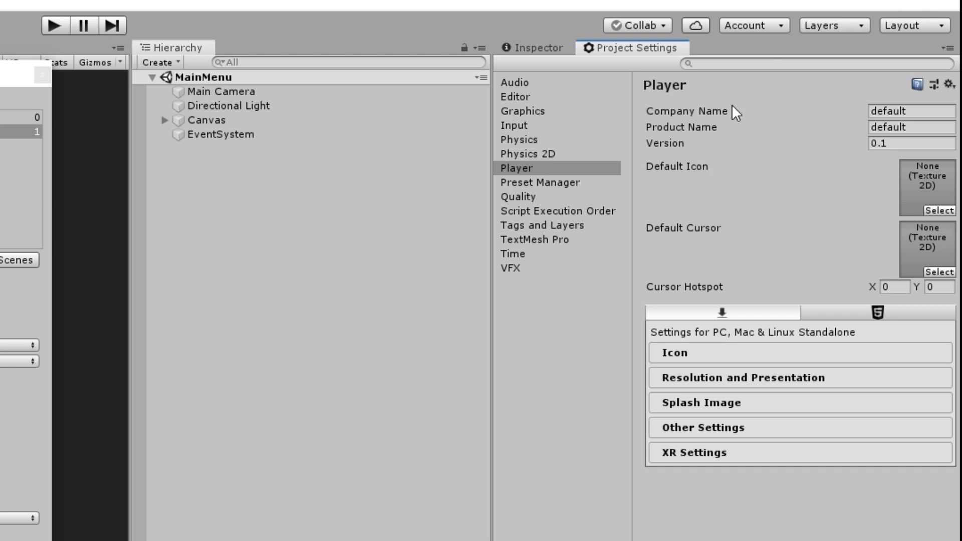
# Set the Player company name to Redman Games
pyautogui.click(890, 113)
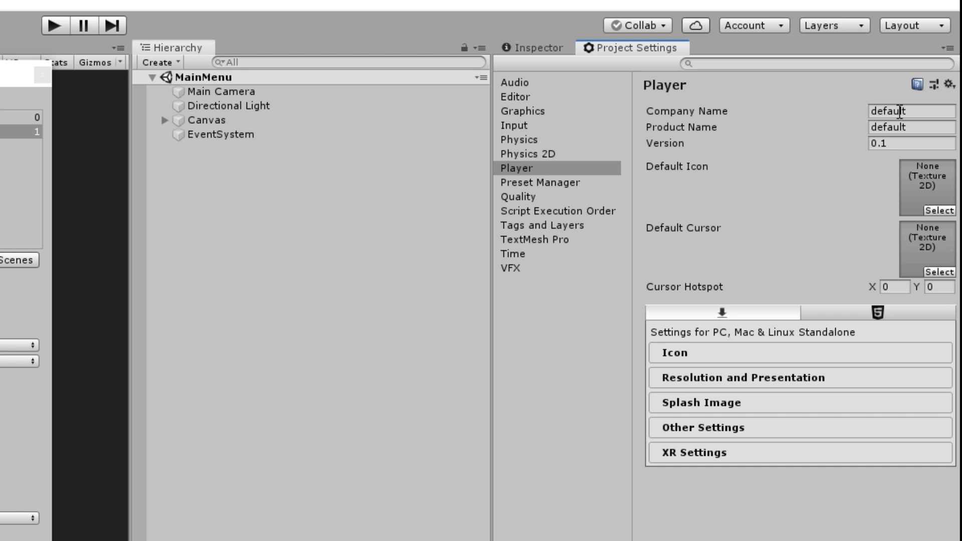
pyautogui.click(905, 111)
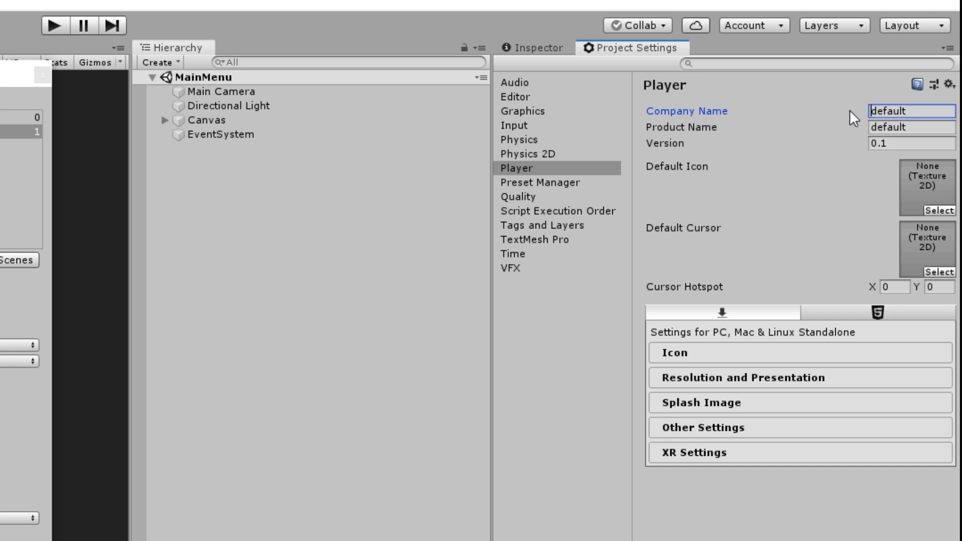
pyautogui.write('Redman')
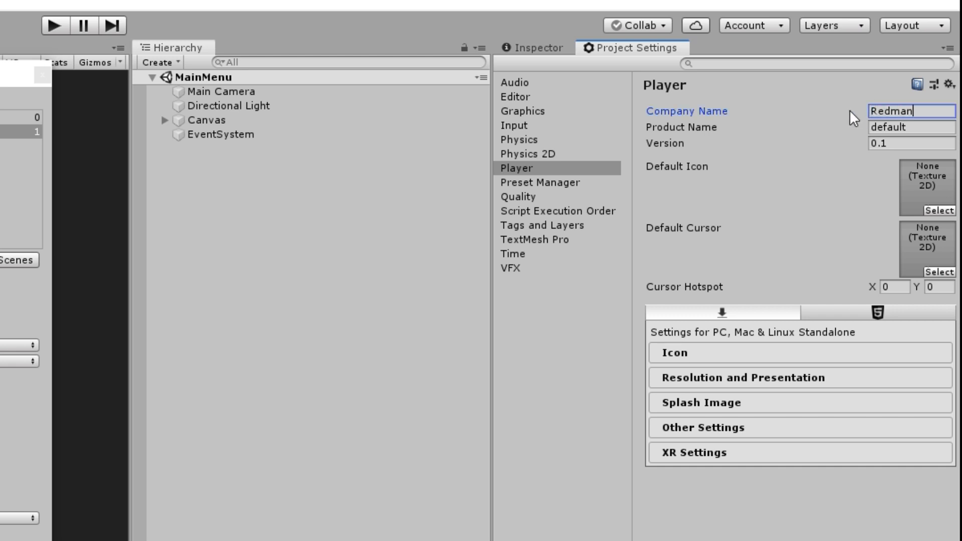
pyautogui.write('Games')
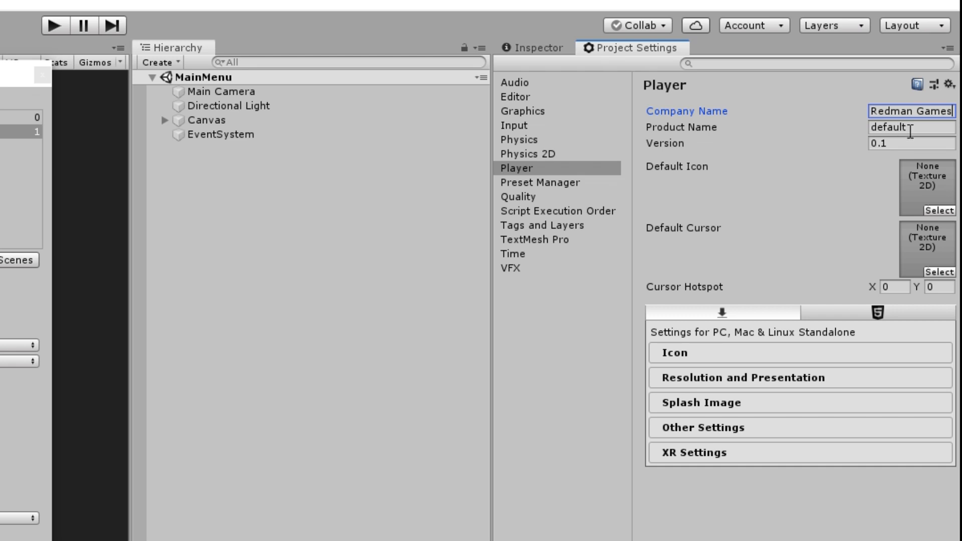
# Set the product name to Icy Blocks and the version to 1.0
pyautogui.click(910, 127)
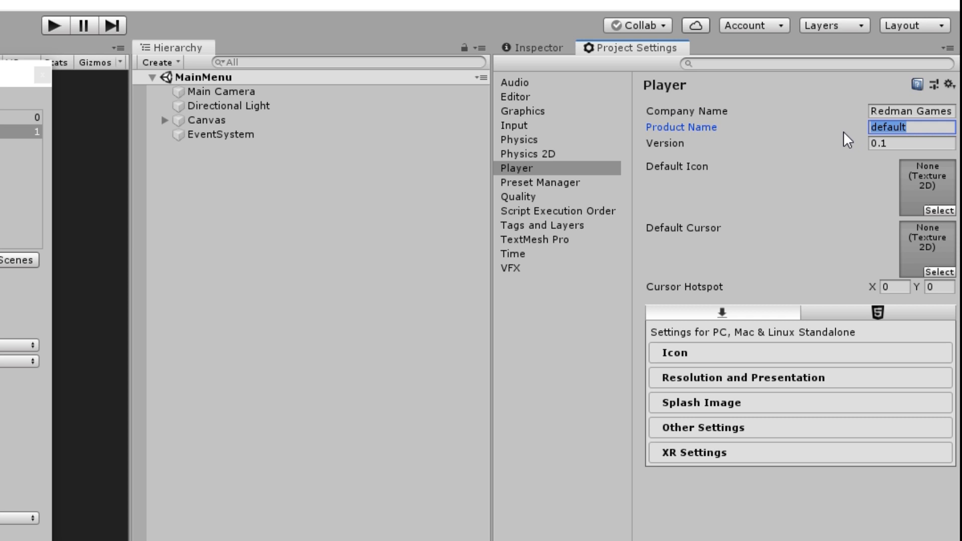
pyautogui.write('Icy Blocks')
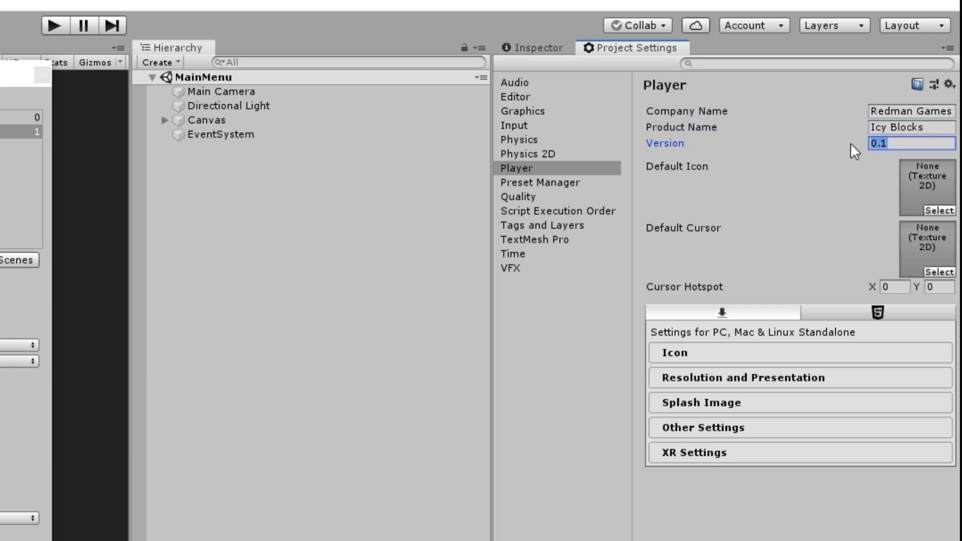
pyautogui.write('1.0')
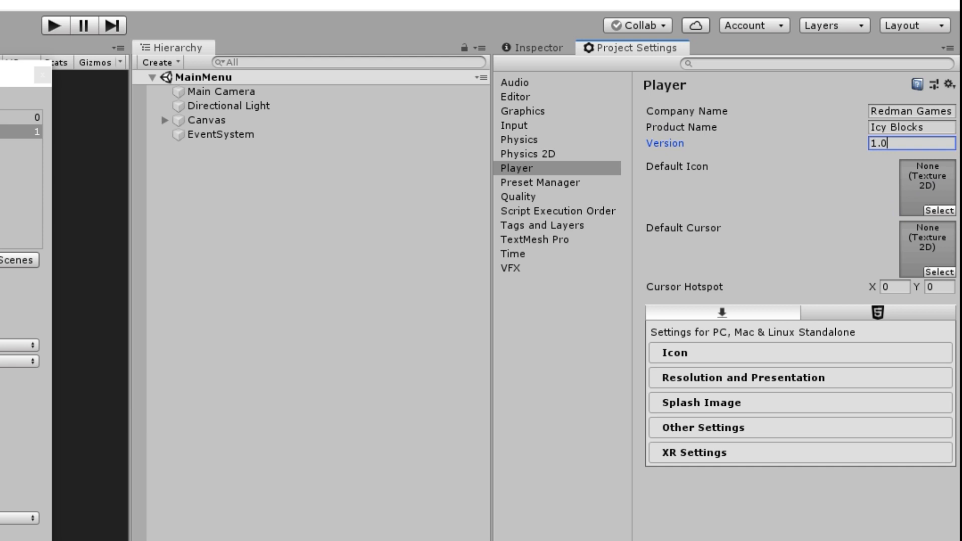
pyautogui.moveTo(783, 496)
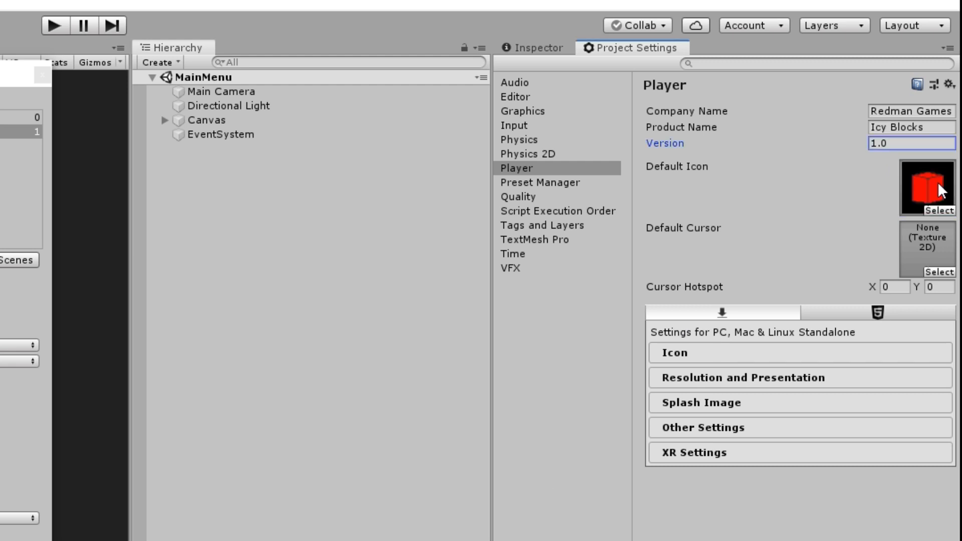
pyautogui.moveTo(934, 189)
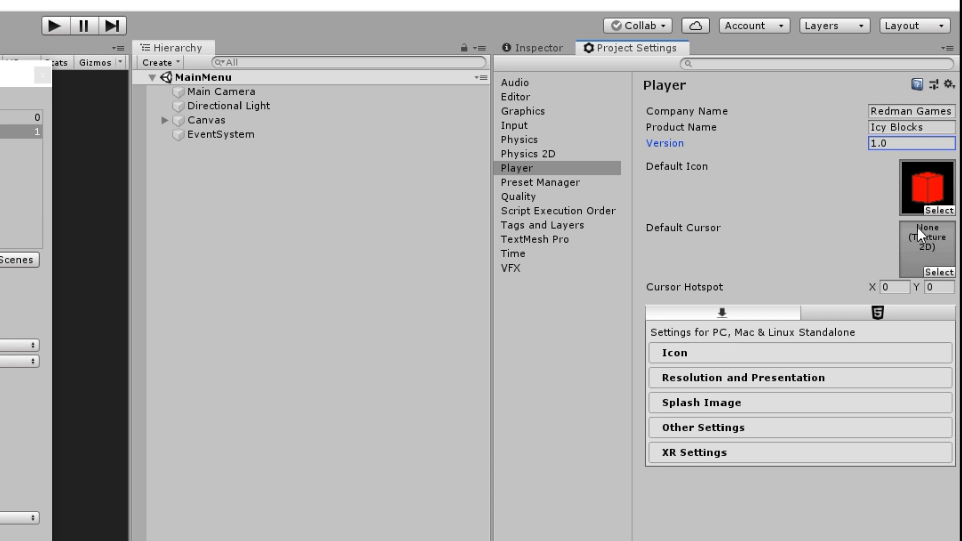
pyautogui.moveTo(930, 239)
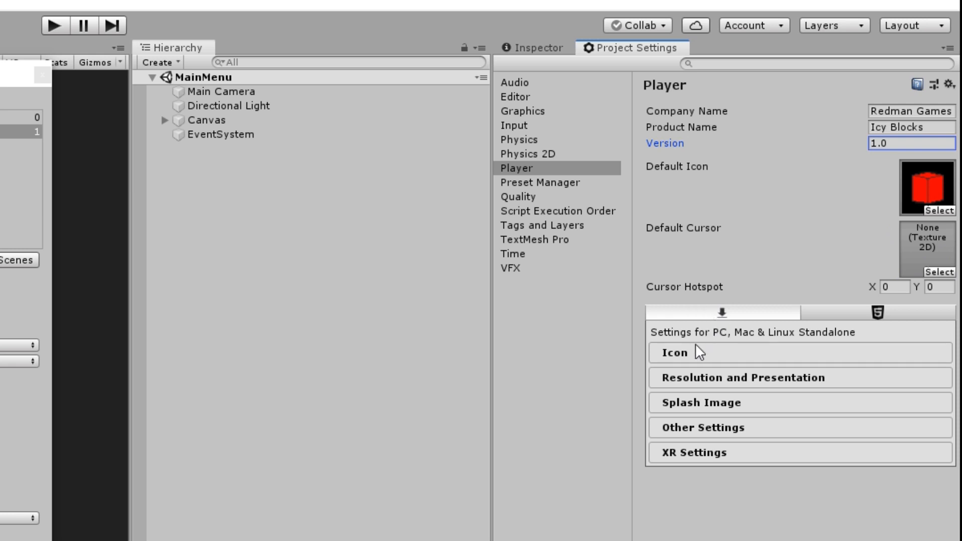
pyautogui.moveTo(690, 360)
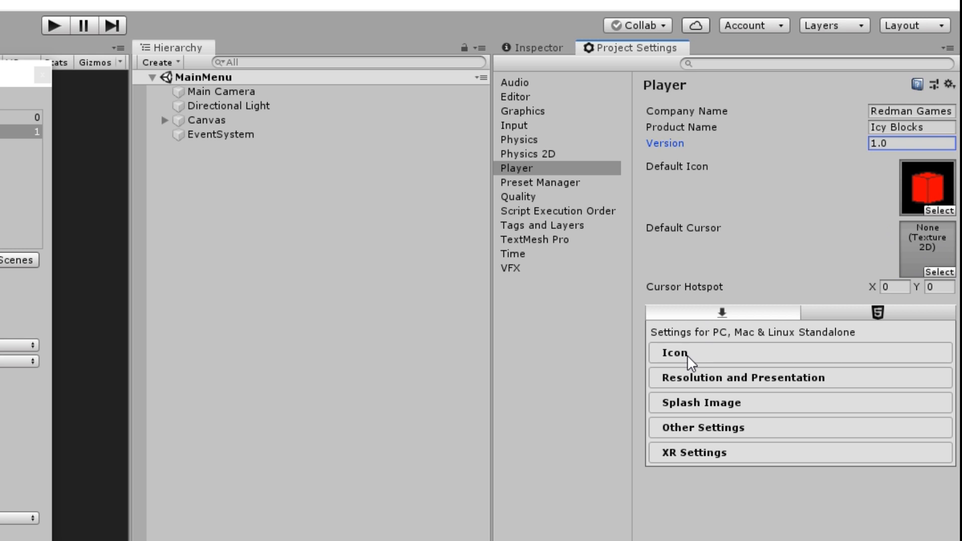
# Review the standalone icon sizes, then reach the Resolution and Presentation section
pyautogui.click(677, 343)
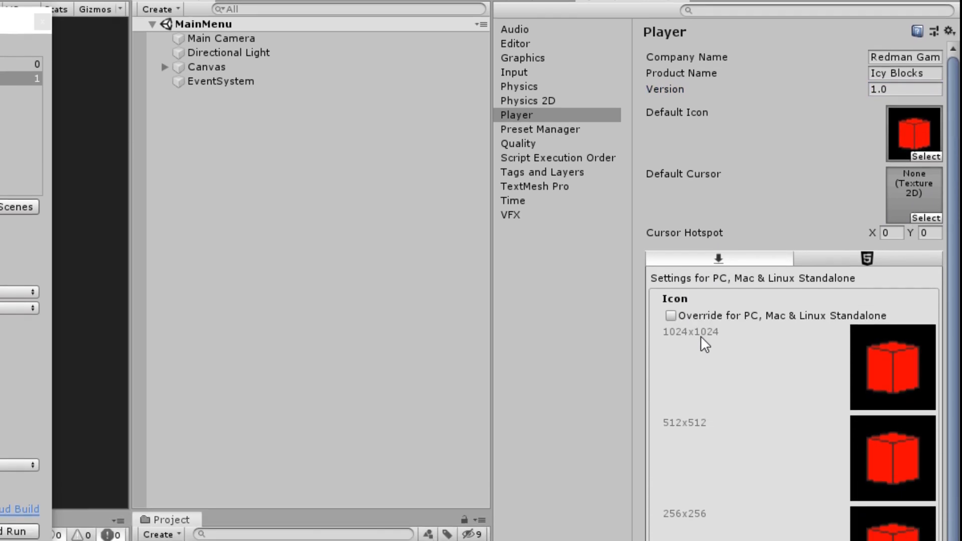
pyautogui.scroll(-3)
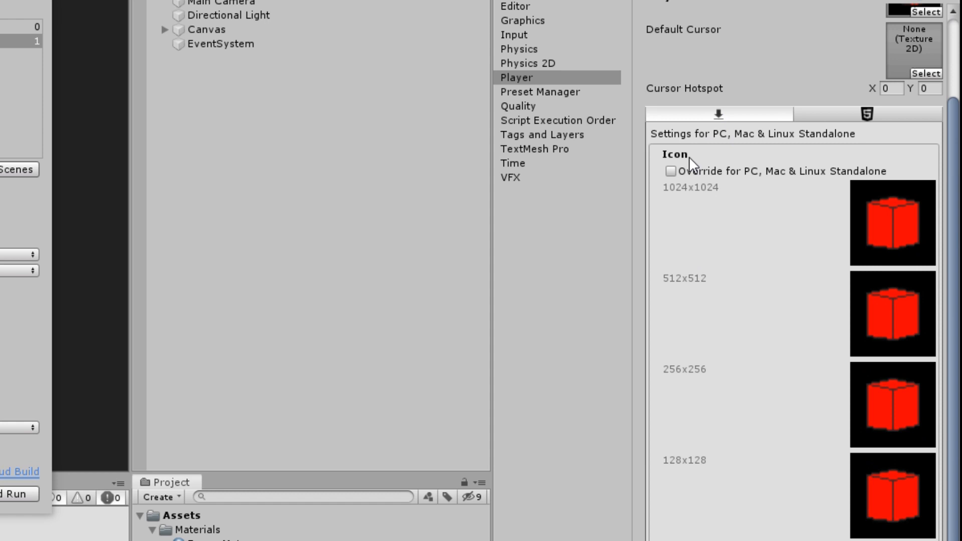
pyautogui.scroll(-3)
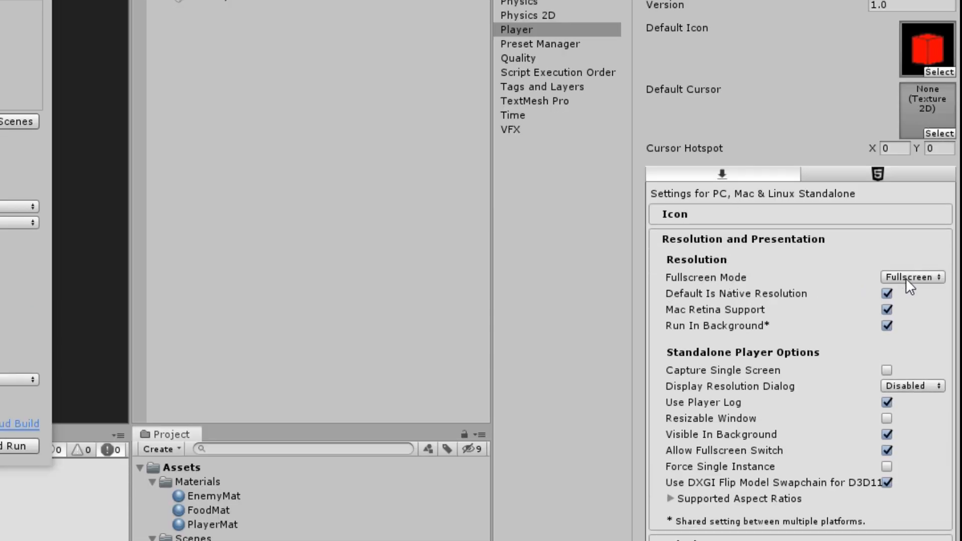
# Choose Fullscreen Window as the standalone fullscreen mode and review the player options
pyautogui.click(910, 277)
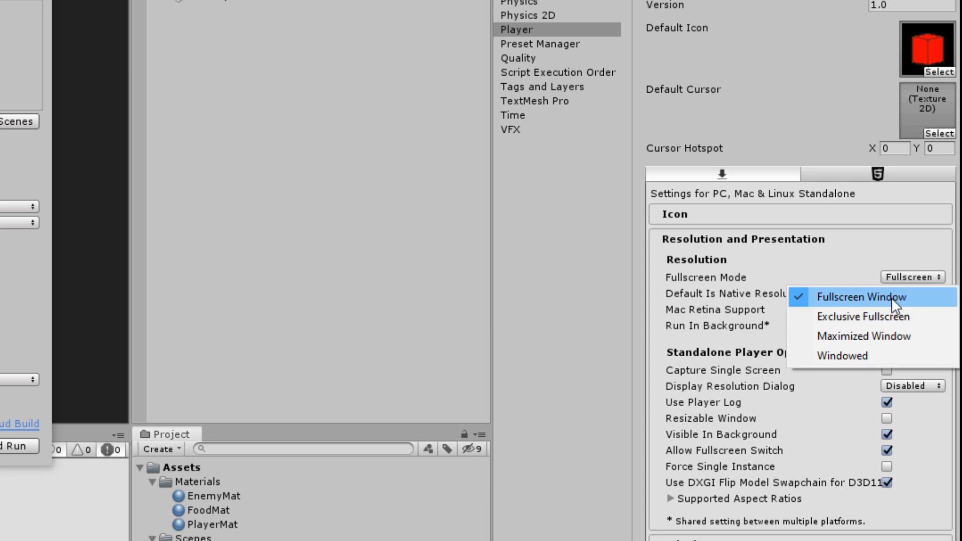
pyautogui.click(858, 296)
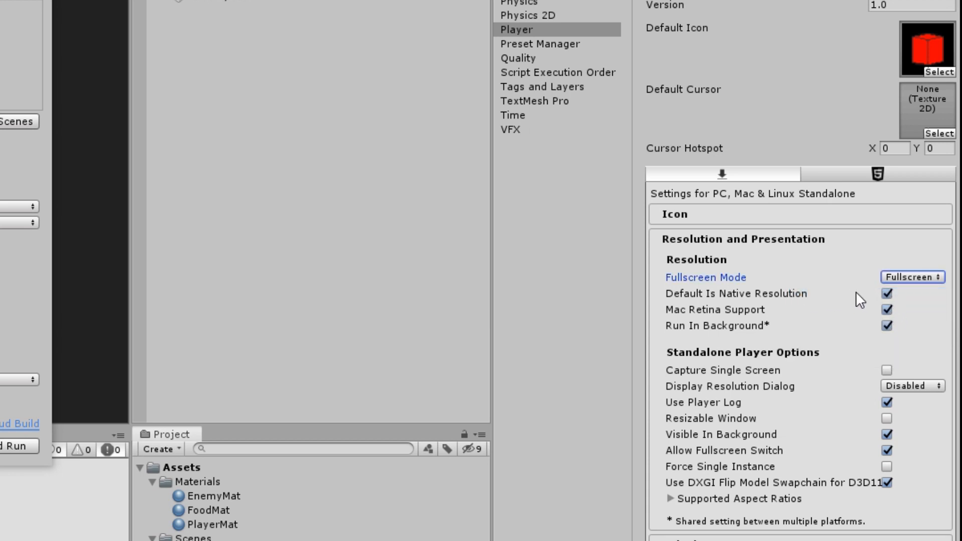
pyautogui.click(911, 277)
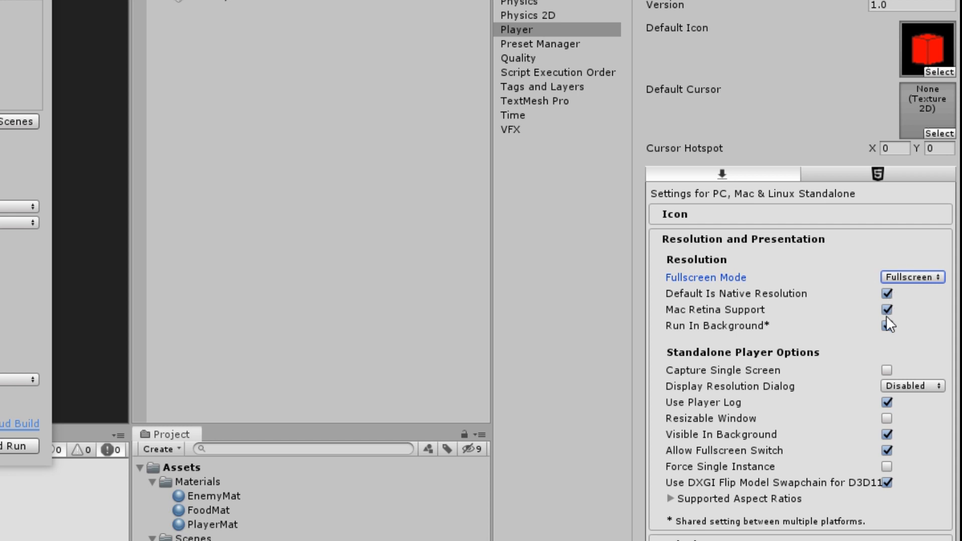
pyautogui.click(885, 325)
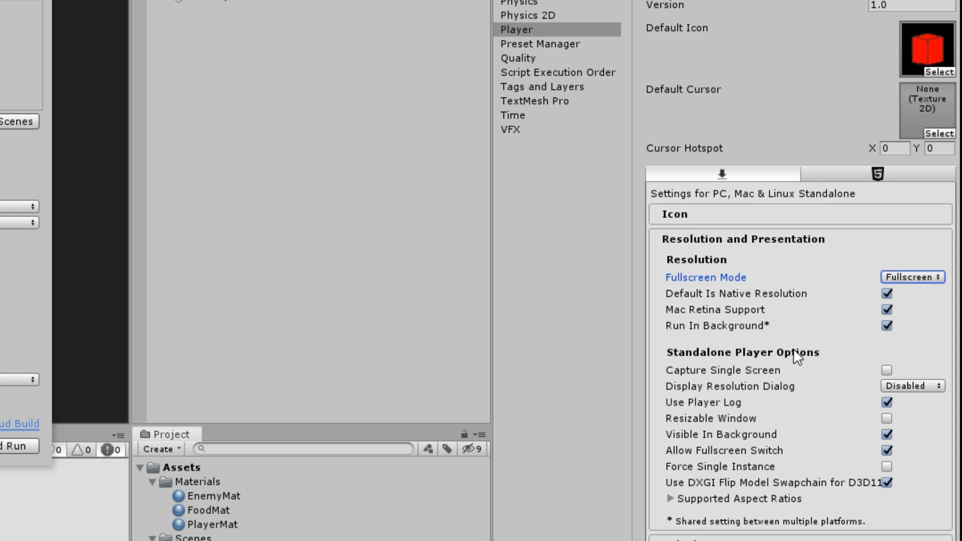
pyautogui.moveTo(799, 382)
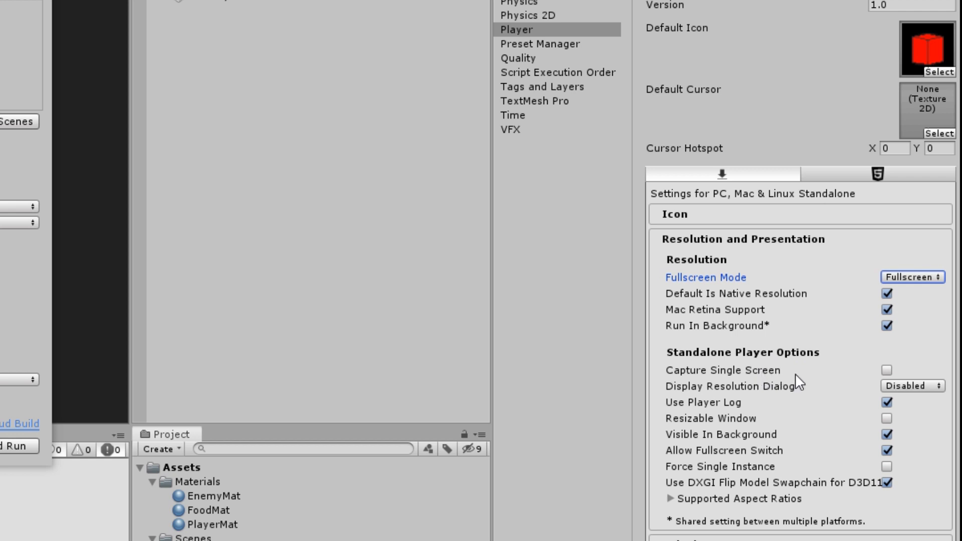
pyautogui.moveTo(753, 418)
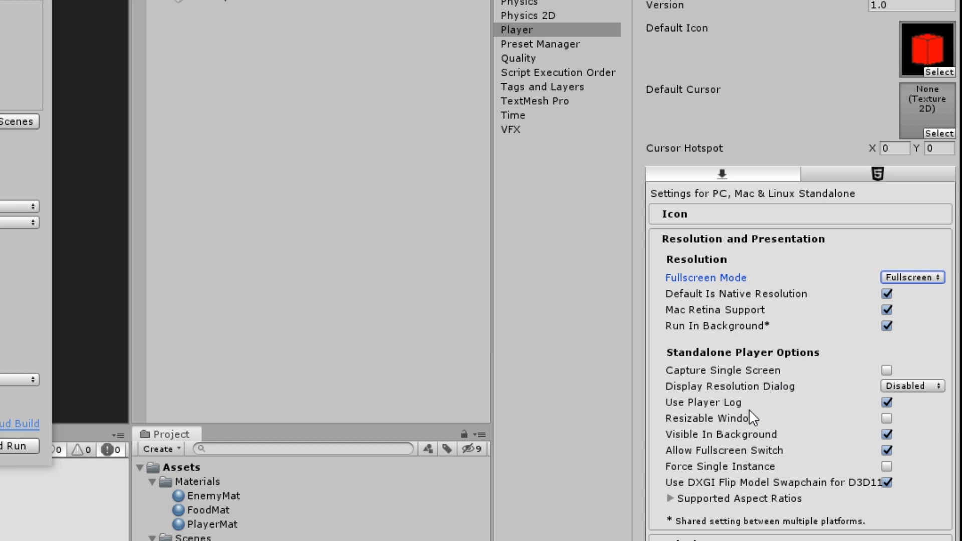
pyautogui.moveTo(754, 457)
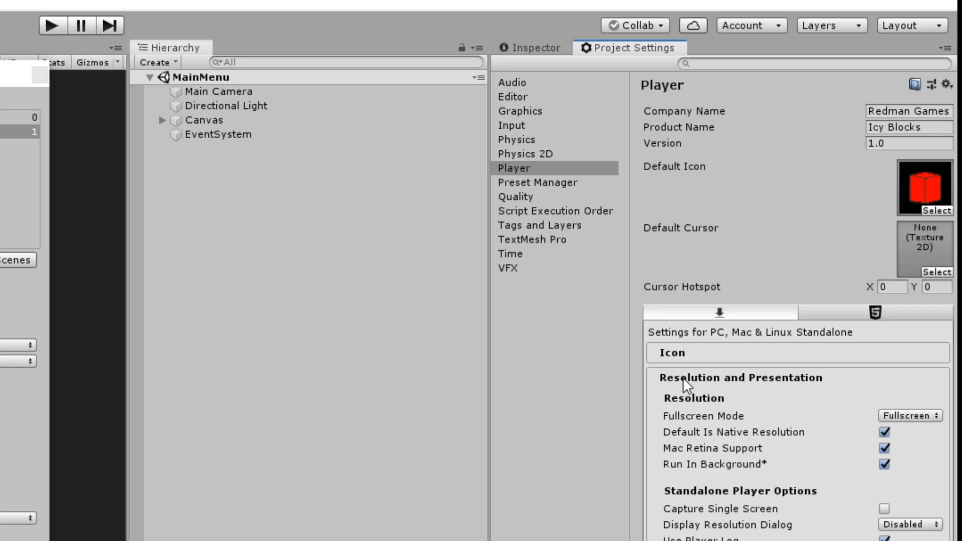
# Collapse Resolution and Presentation and close the Project Settings panel
pyautogui.click(694, 378)
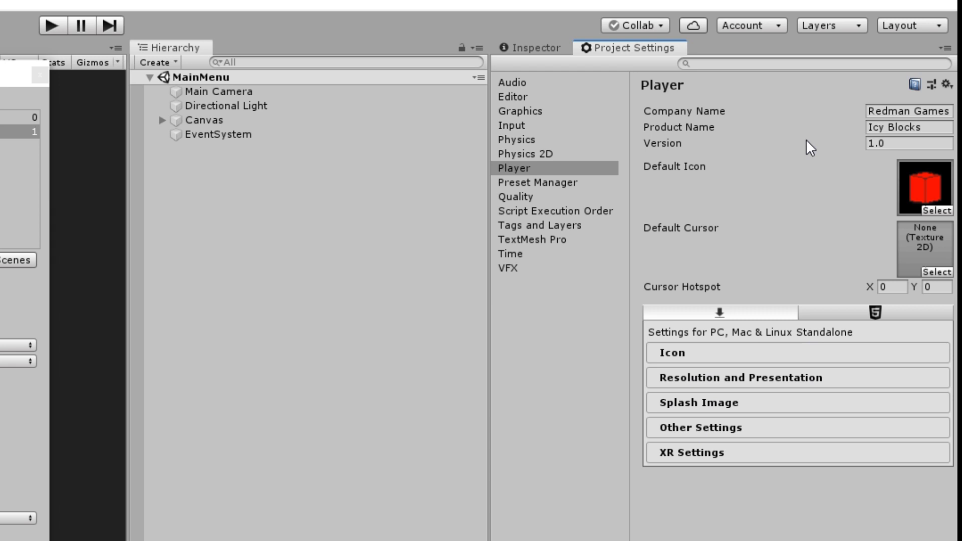
pyautogui.moveTo(558, 256)
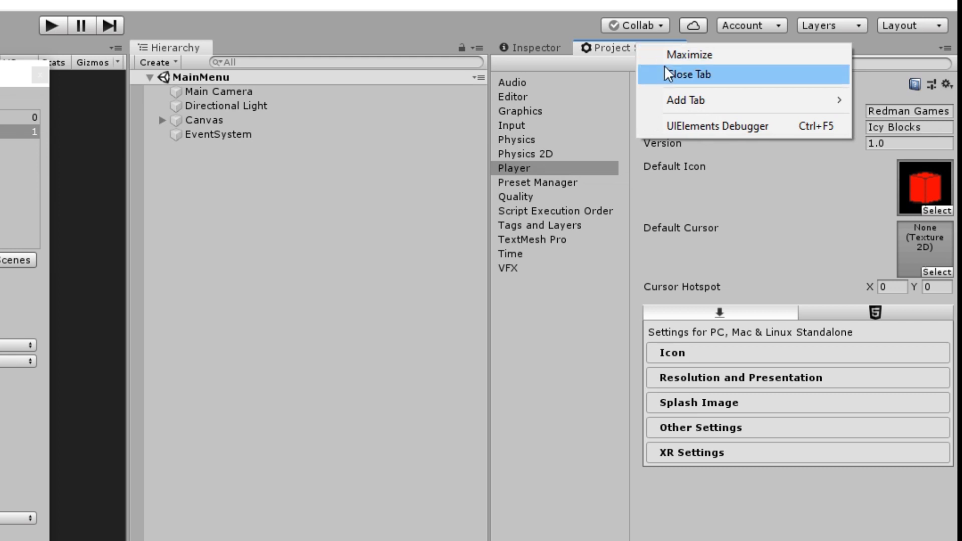
pyautogui.click(681, 74)
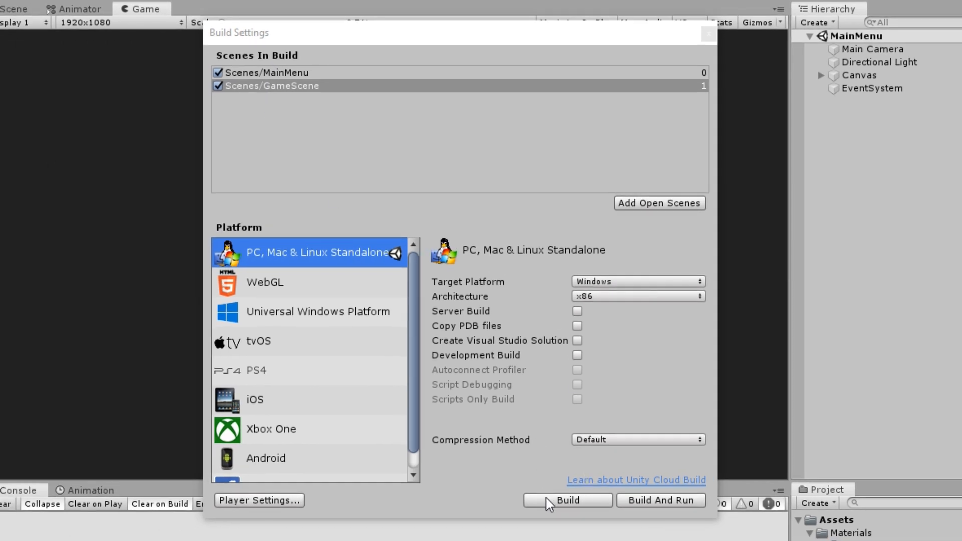
# Start the build into a new IcyBlocks_Build folder on the Desktop
pyautogui.click(565, 500)
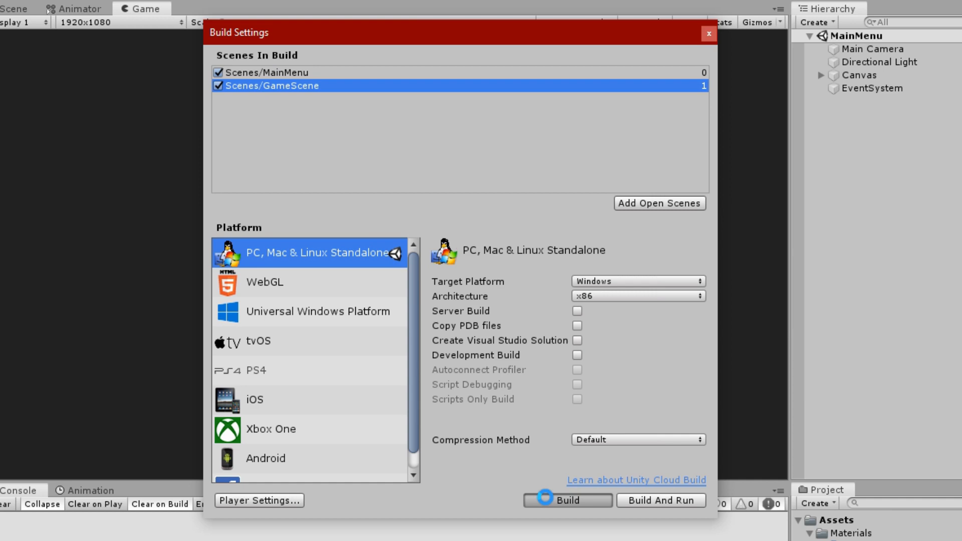
pyautogui.click(565, 501)
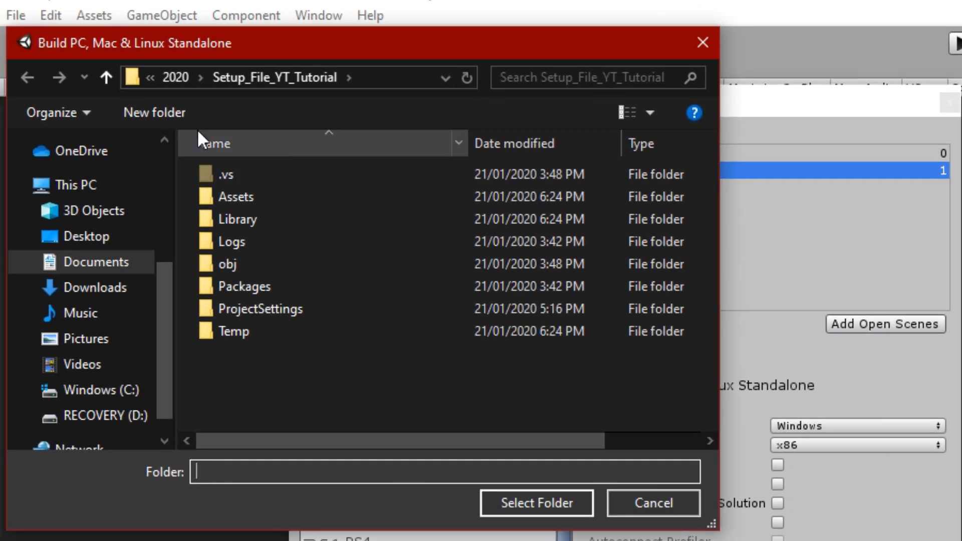
pyautogui.click(154, 112)
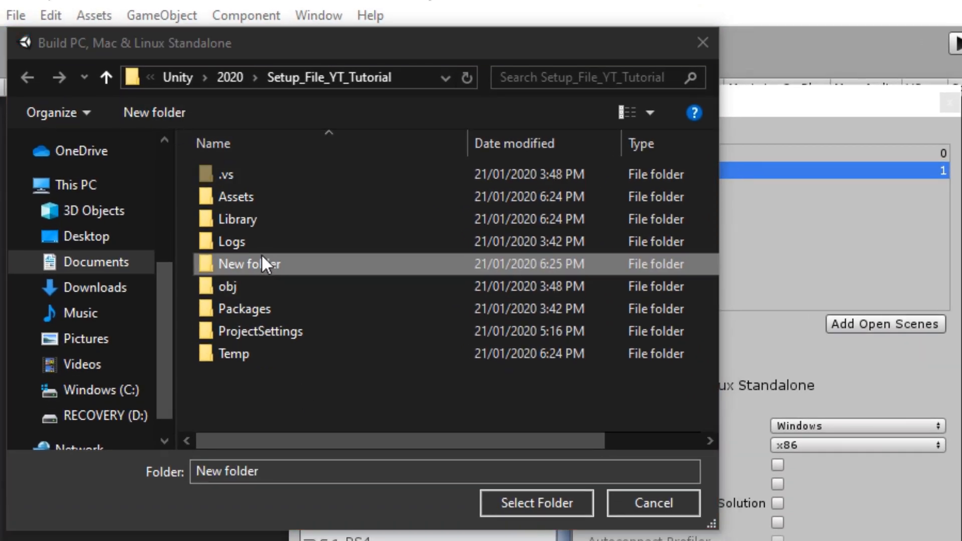
pyautogui.click(86, 236)
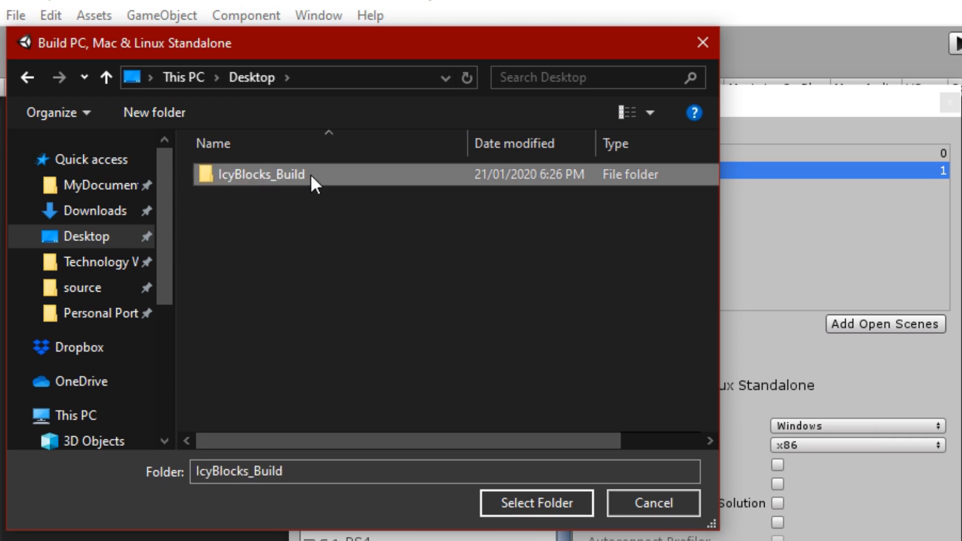
pyautogui.click(535, 503)
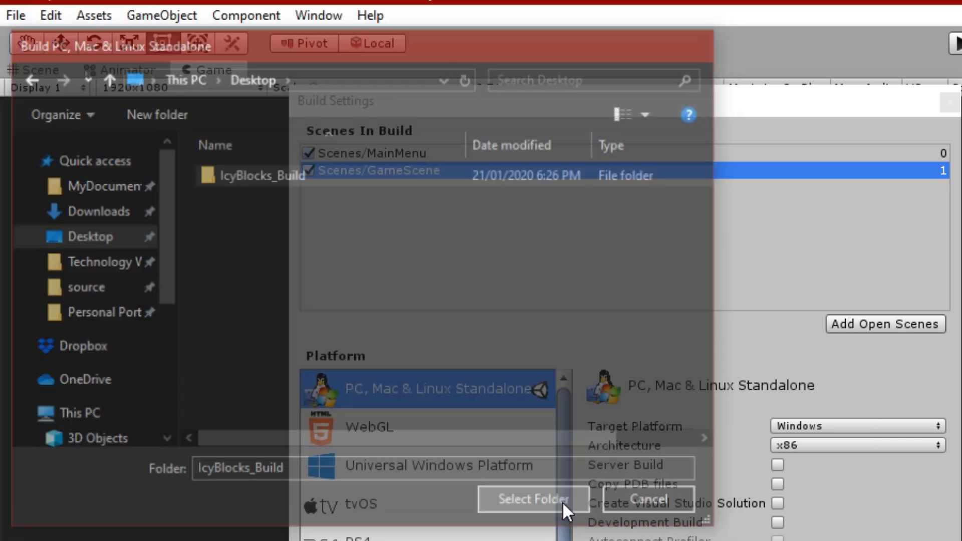
pyautogui.click(532, 499)
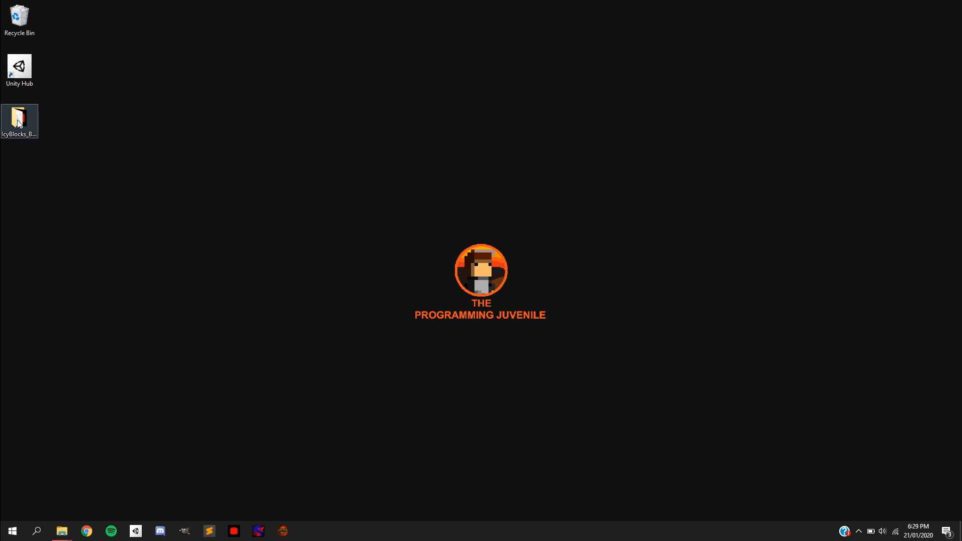
# After the build finishes, open the IcyBlocks_Build folder from the desktop
pyautogui.click(60, 531)
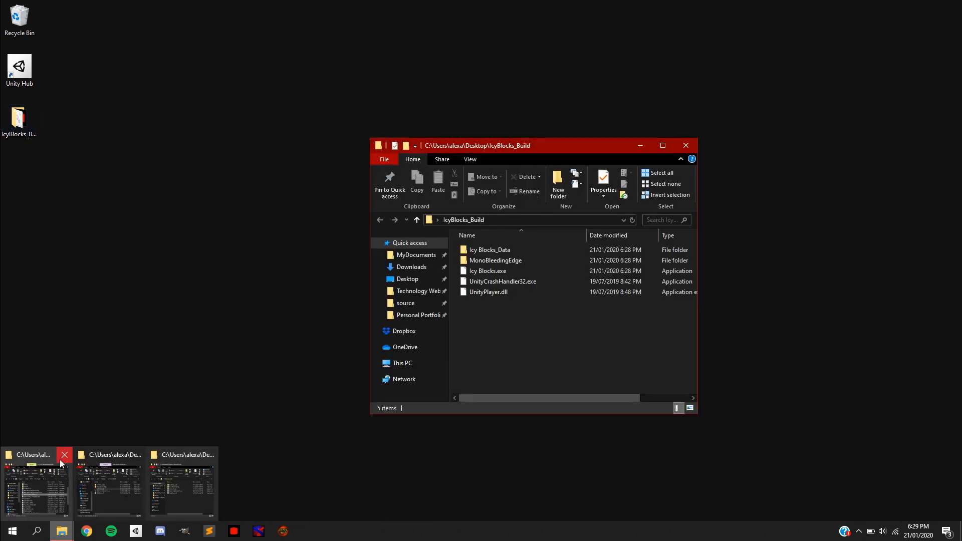
# Close the duplicate Explorer window, leaving one on IcyBlocks_Build with Icy Blocks.exe
pyautogui.click(64, 455)
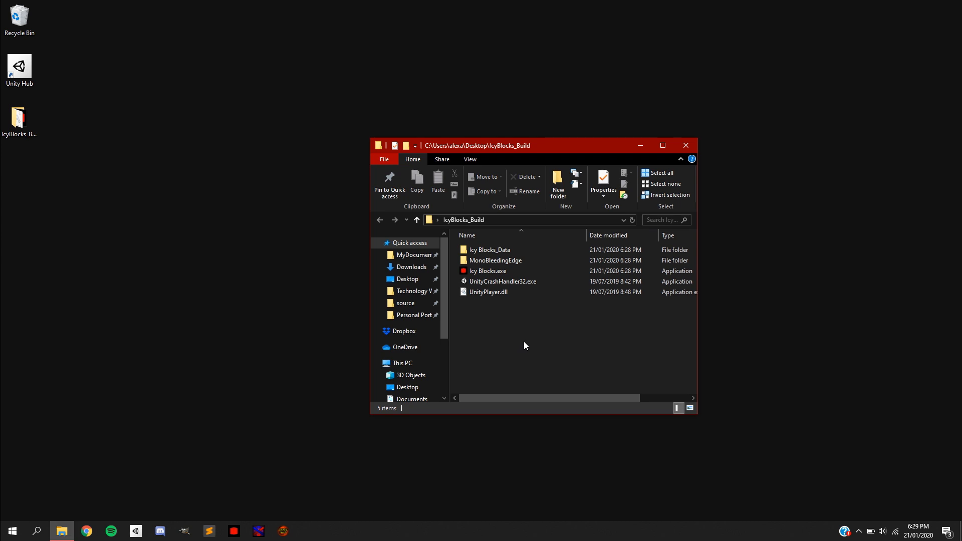
pyautogui.moveTo(529, 342)
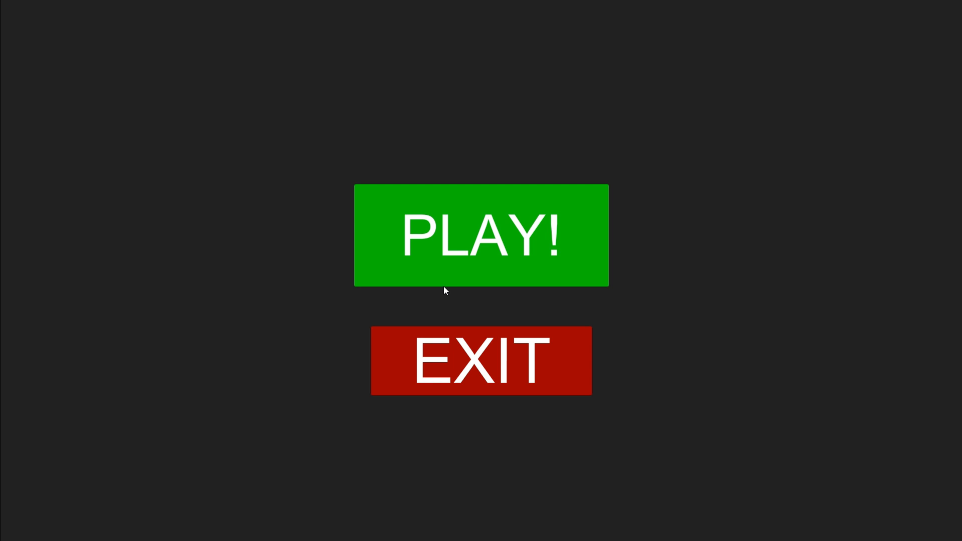
# Play rounds of the built Icy Blocks game, reaching a high score of 8
pyautogui.click(481, 234)
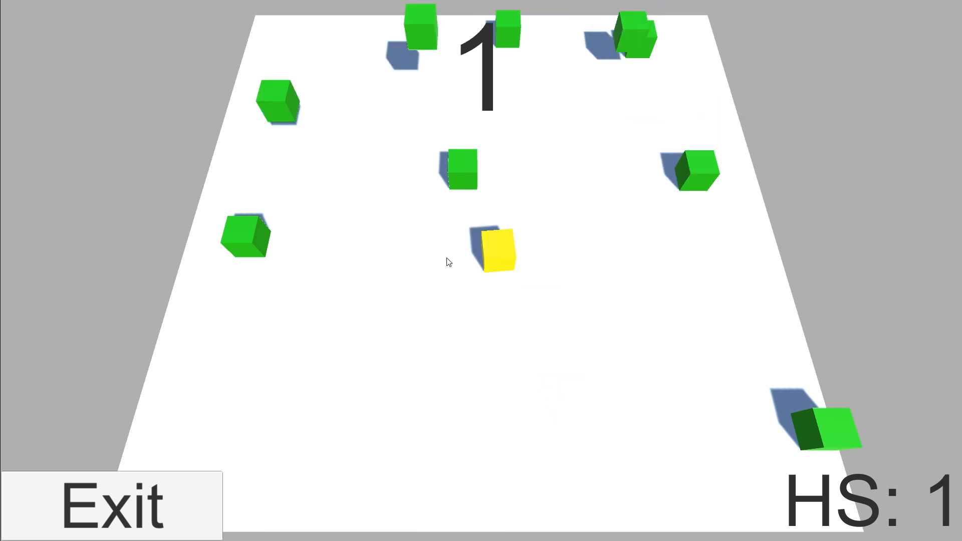
pyautogui.click(499, 255)
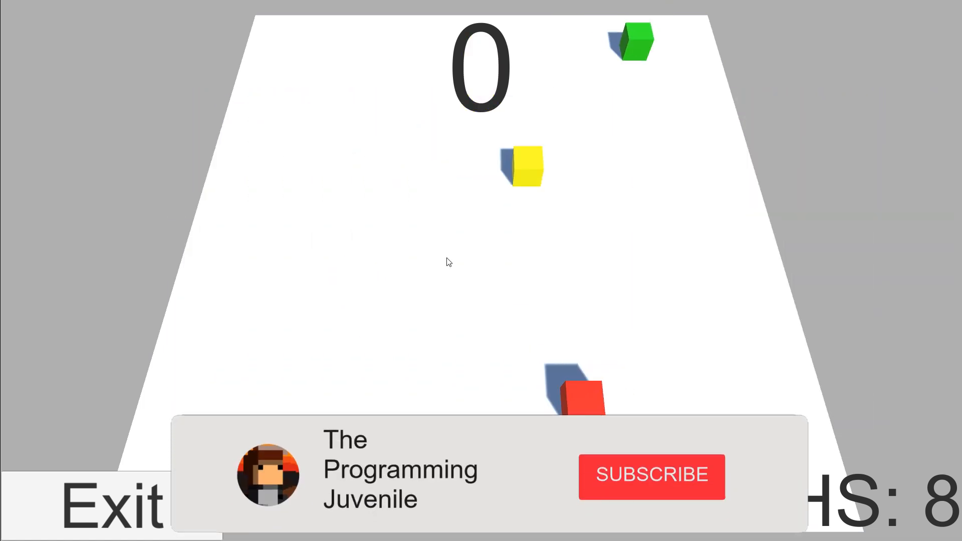
pyautogui.click(651, 476)
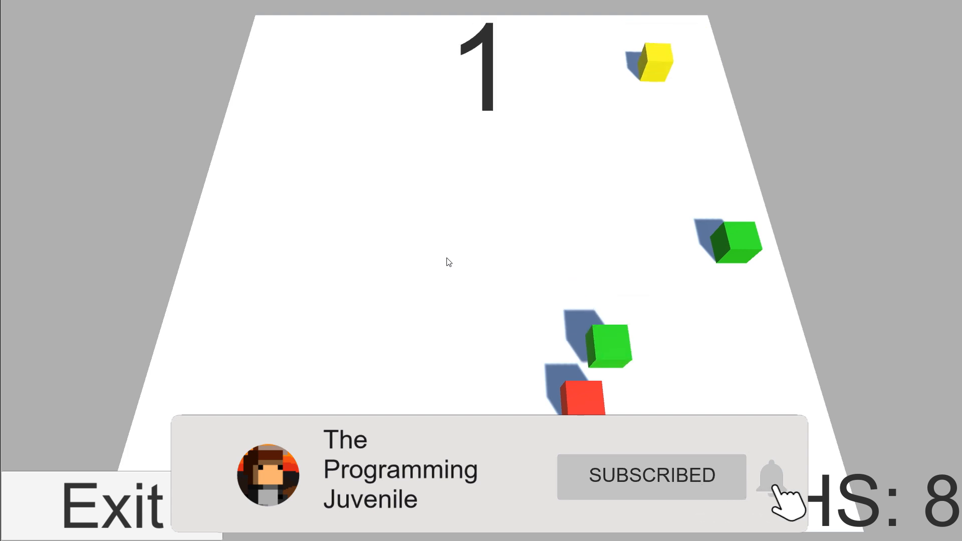